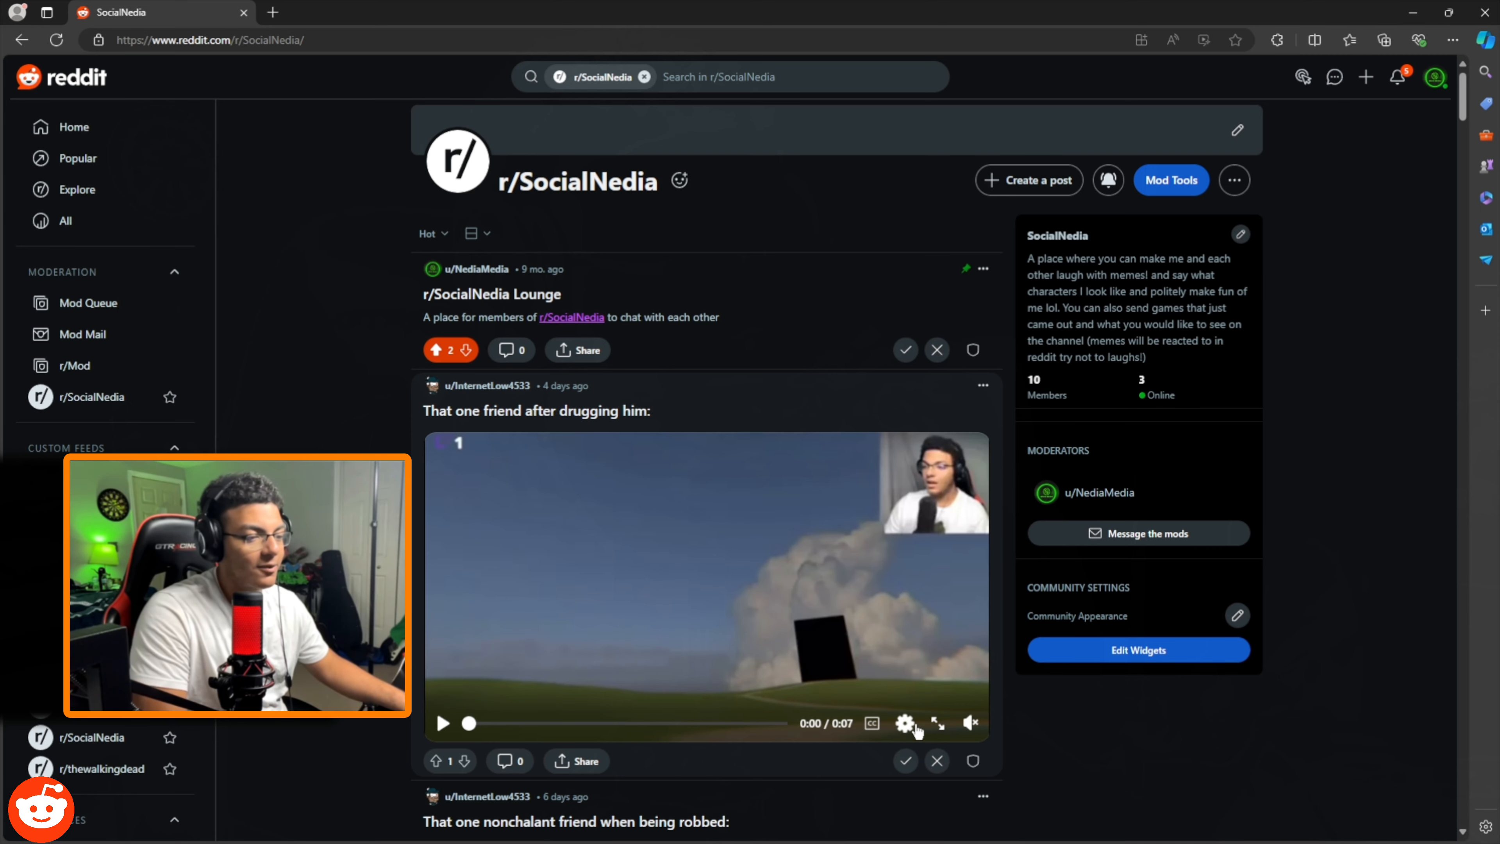
Step: Play the "That one friend after drugging him" video in r/SocialNedia
click(971, 722)
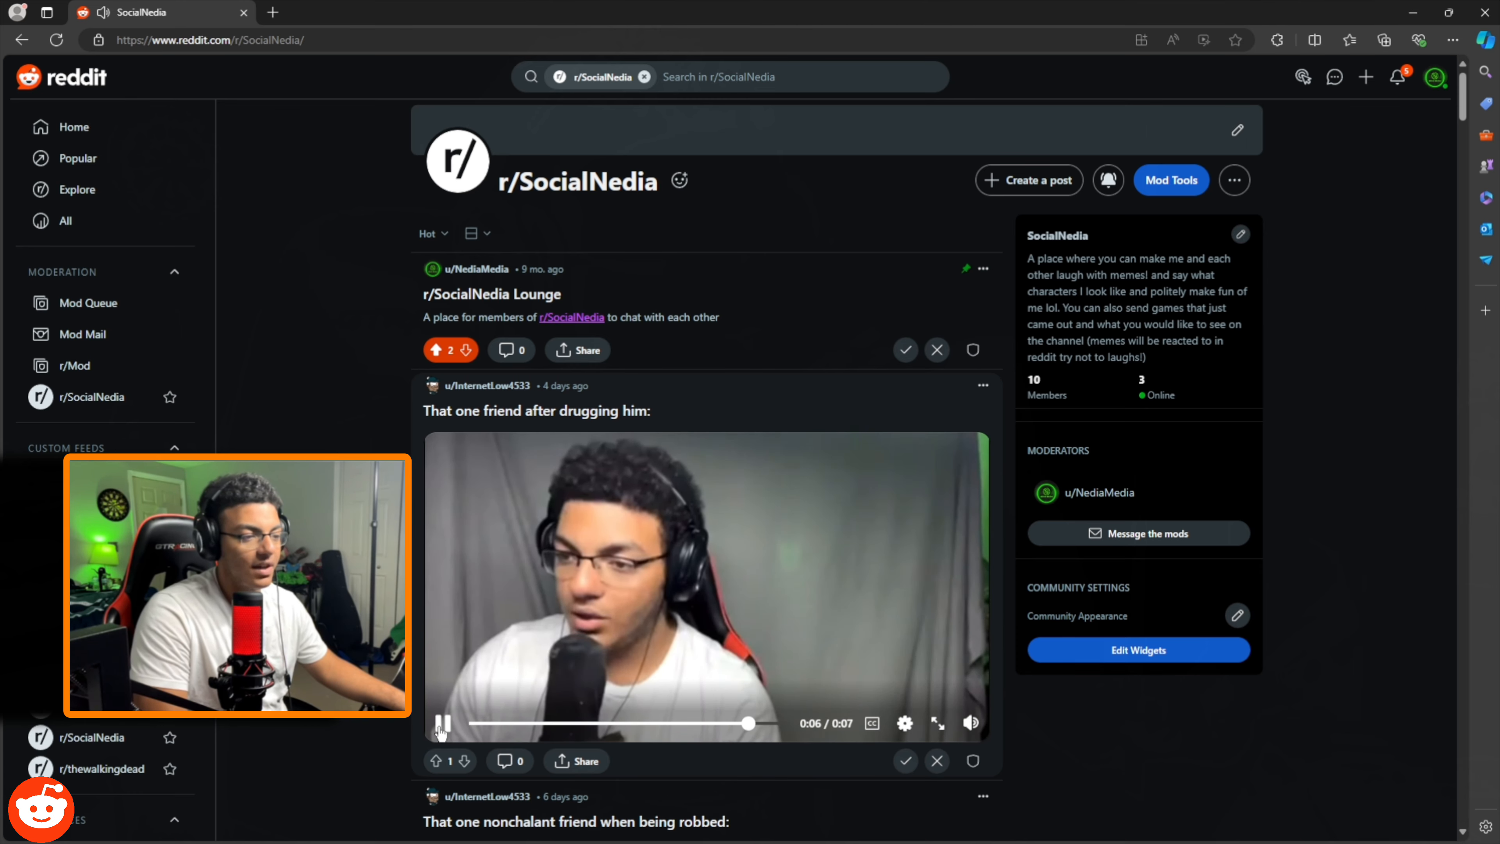
Step: Play the "That one nonchalant friend when being robbed" video further down the feed
scroll(down, 3)
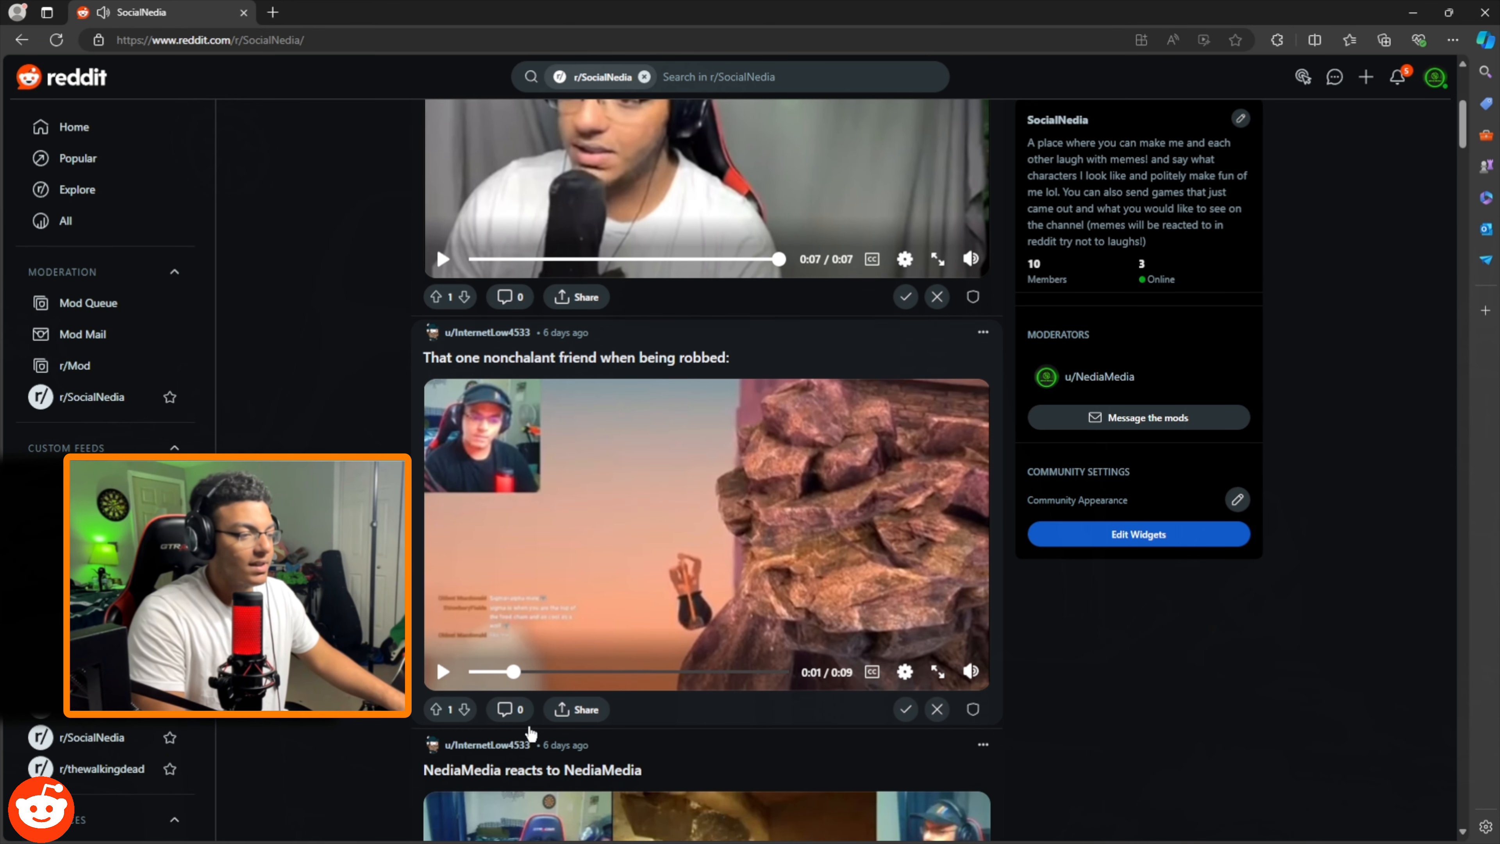
click(442, 670)
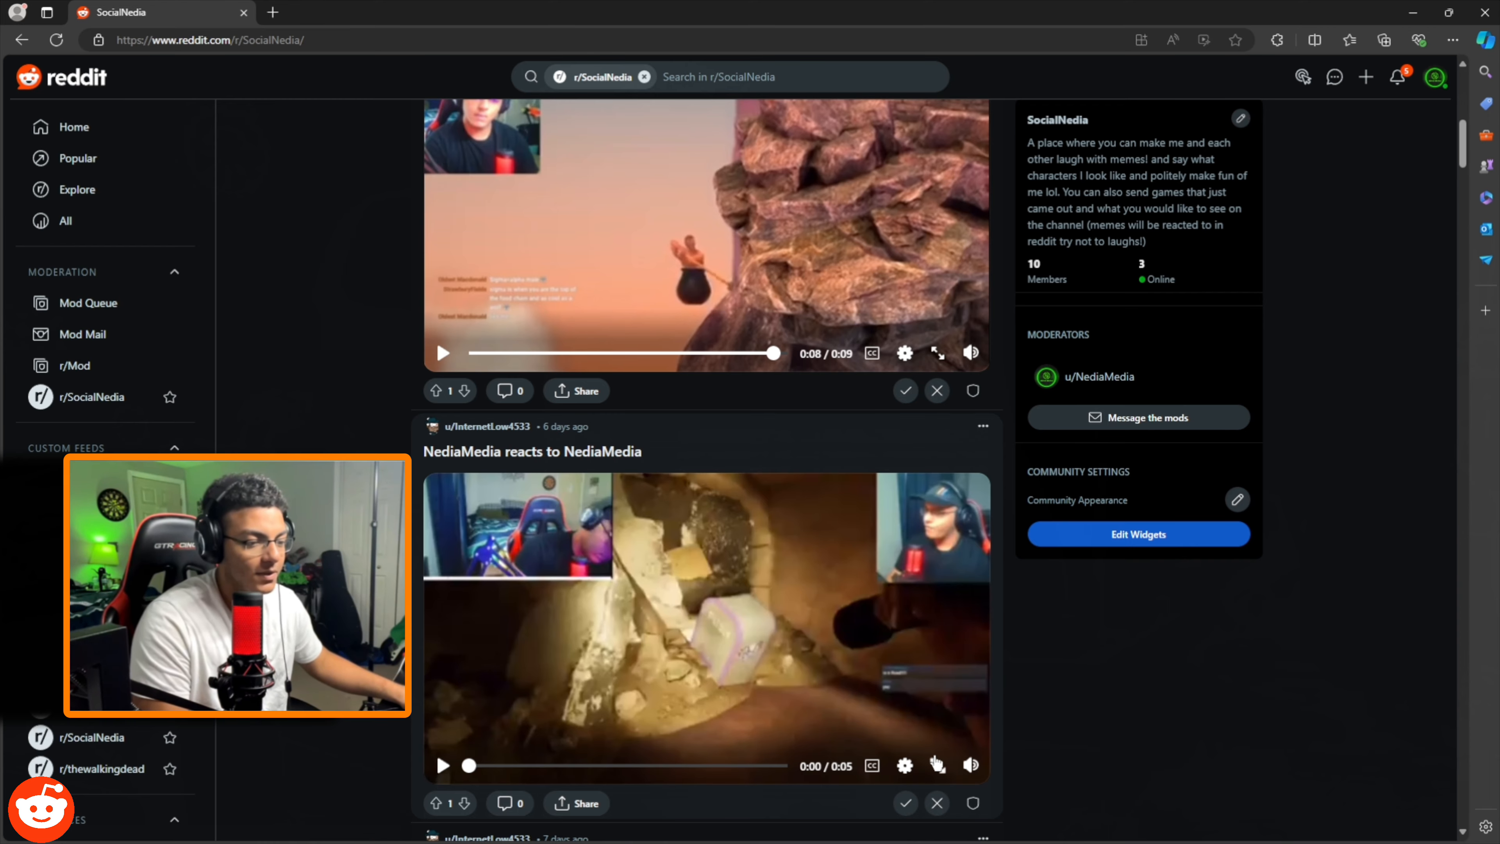
Step: Play the "NediaMedia reacts to NediaMedia" clip, then bring "Pov: Nedias thumbnails" into view
click(936, 764)
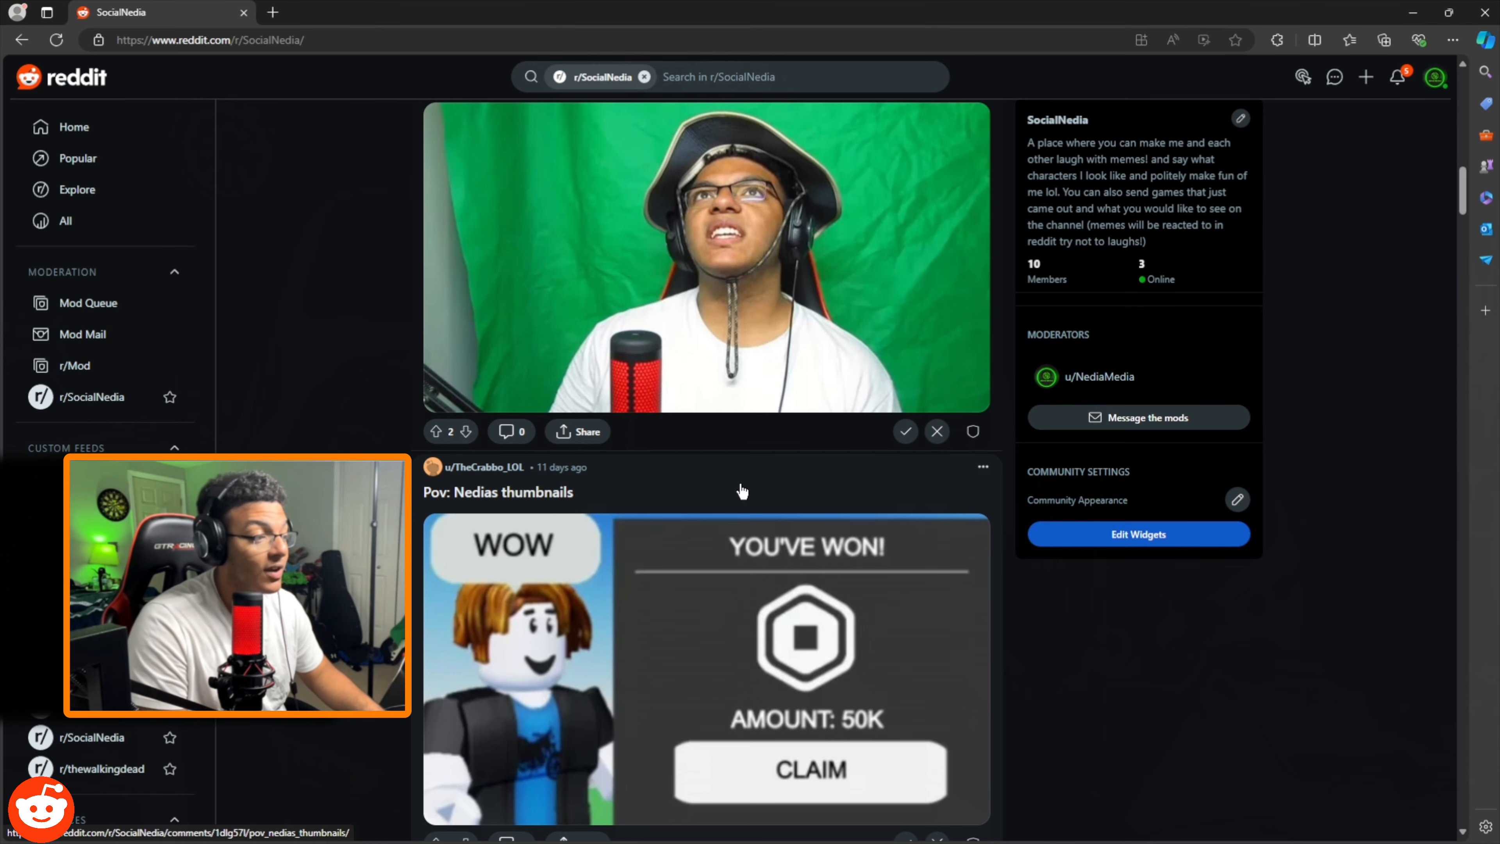
scroll(down, 3)
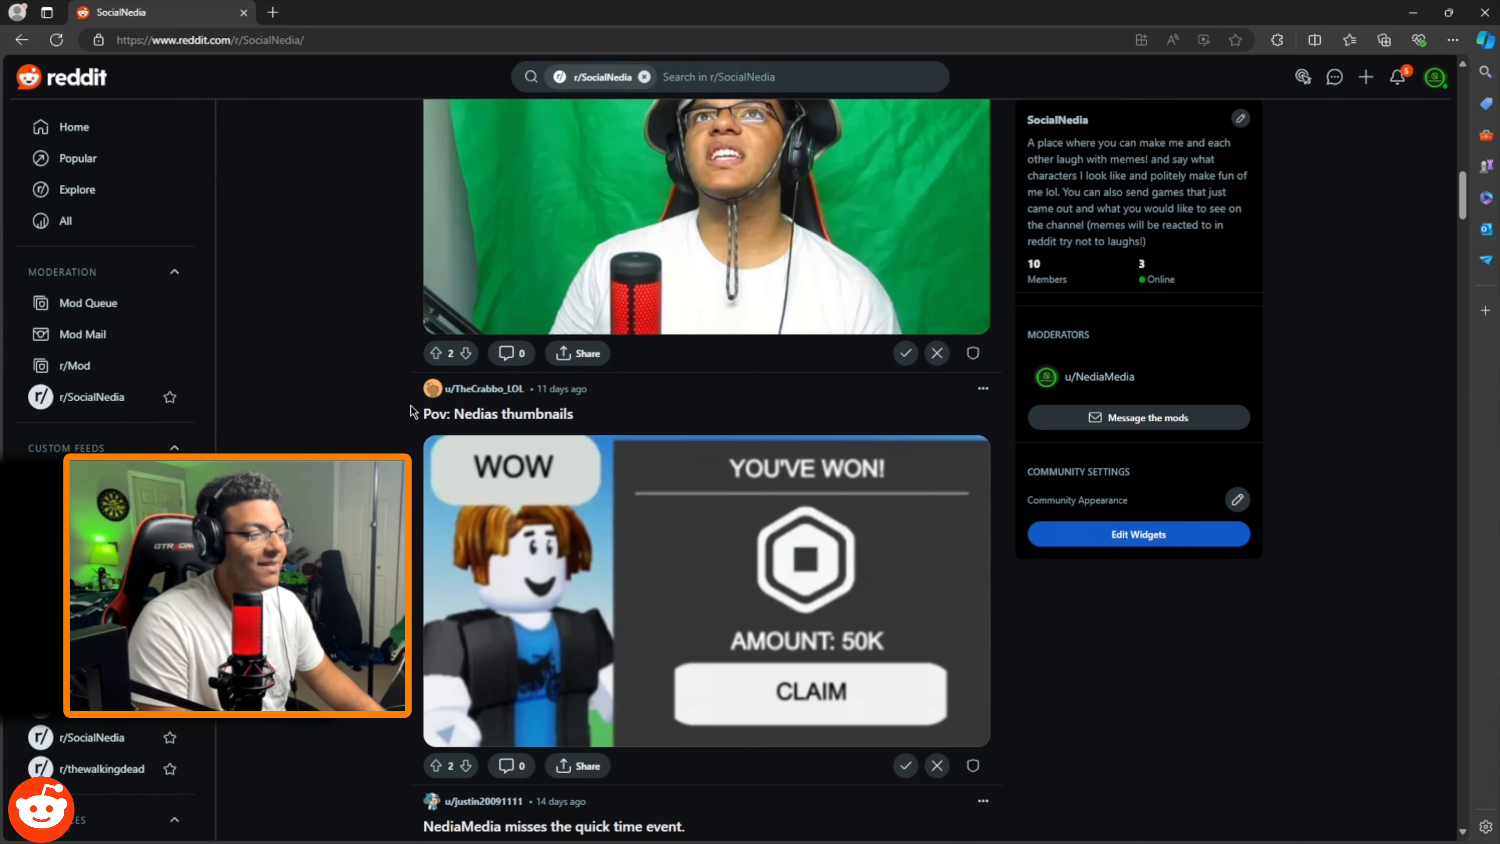